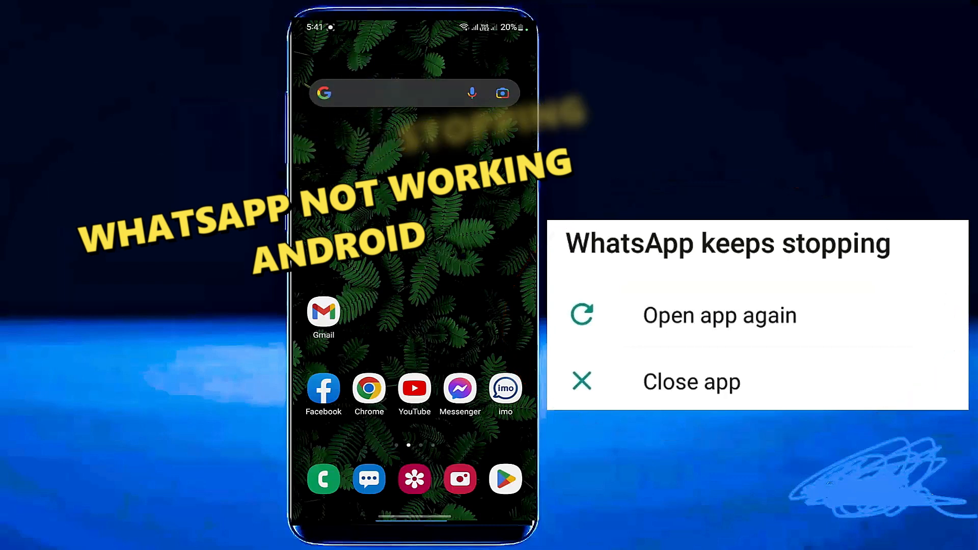
Launch the Settings app from the home screen.
left_click(690, 381)
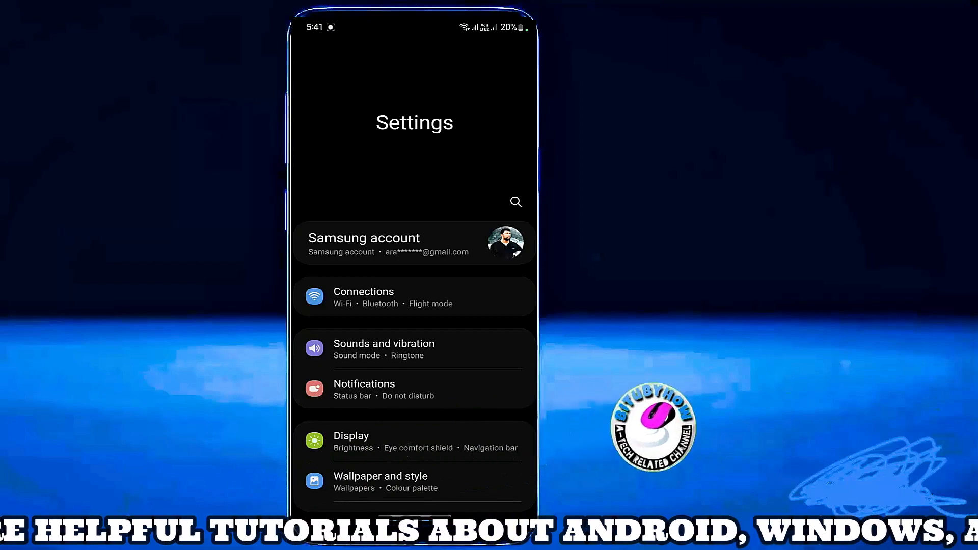
Go into the Apps section listing installed apps and their storage sizes.
scroll("down", 3)
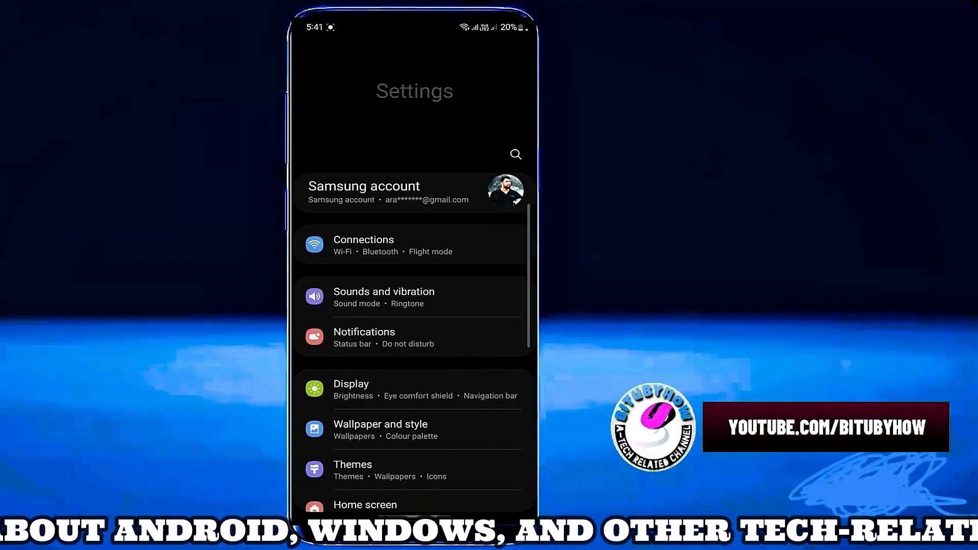
scroll("down", 3)
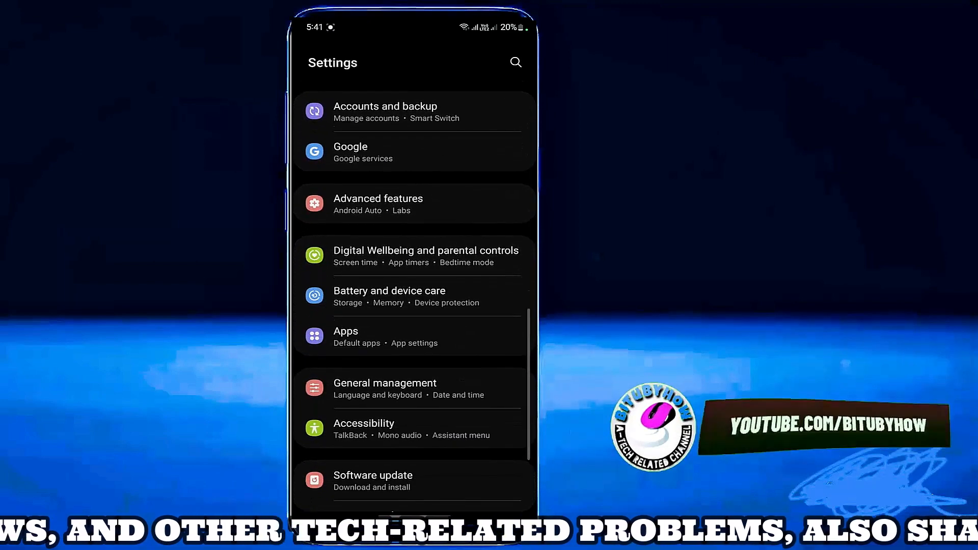
left_click(411, 337)
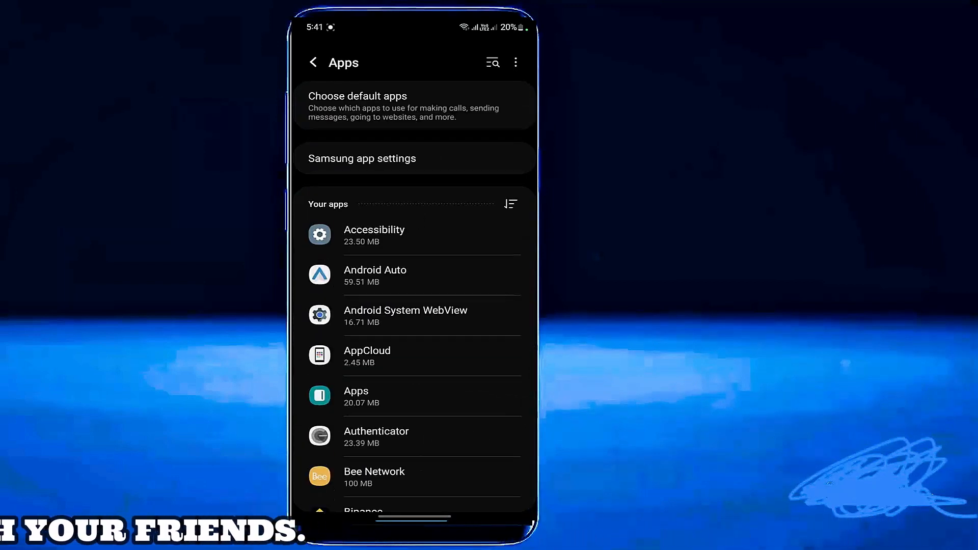
Search the installed apps for 'w' and open WhatsApp's App info page.
left_click(492, 63)
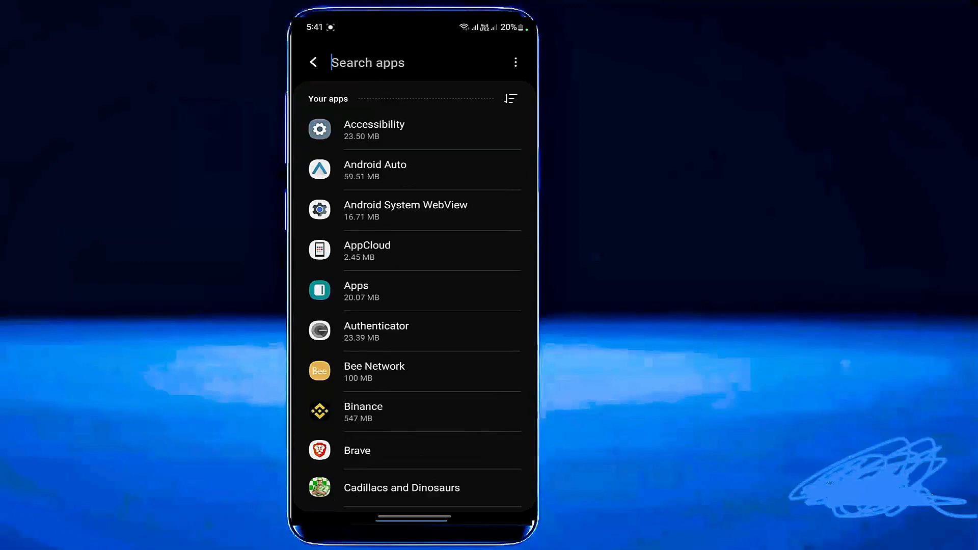
type("wh")
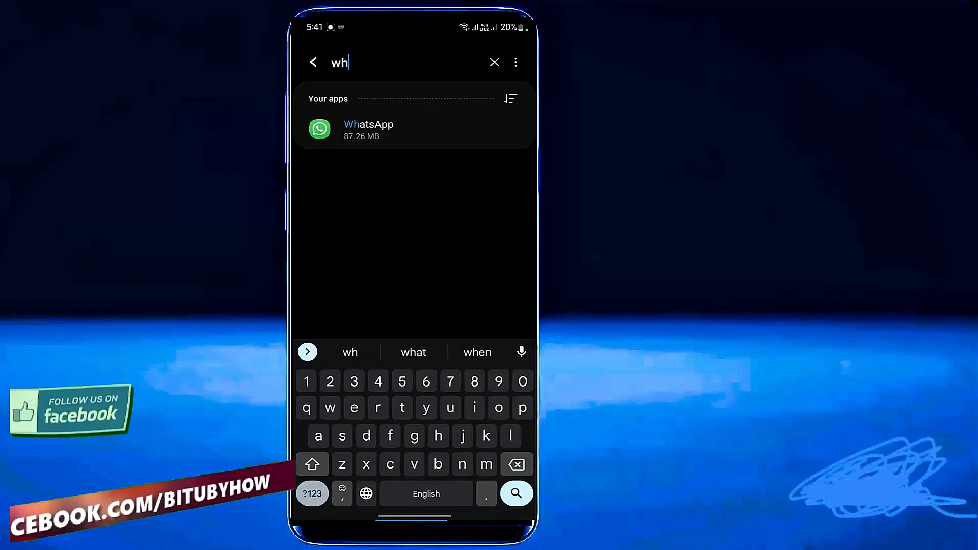
left_click(368, 129)
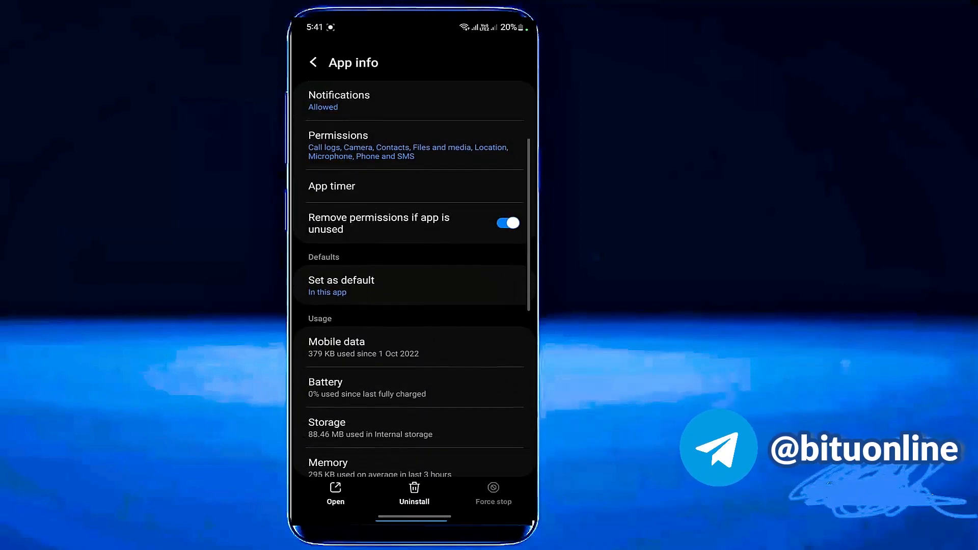
From WhatsApp's Storage page, clear its data and confirm the permanent deletion.
scroll("down", 3)
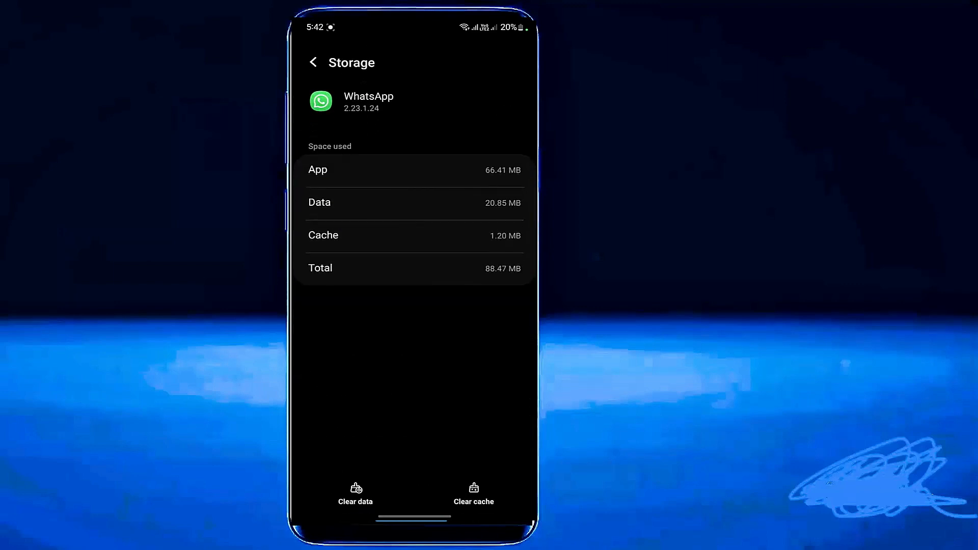
left_click(474, 493)
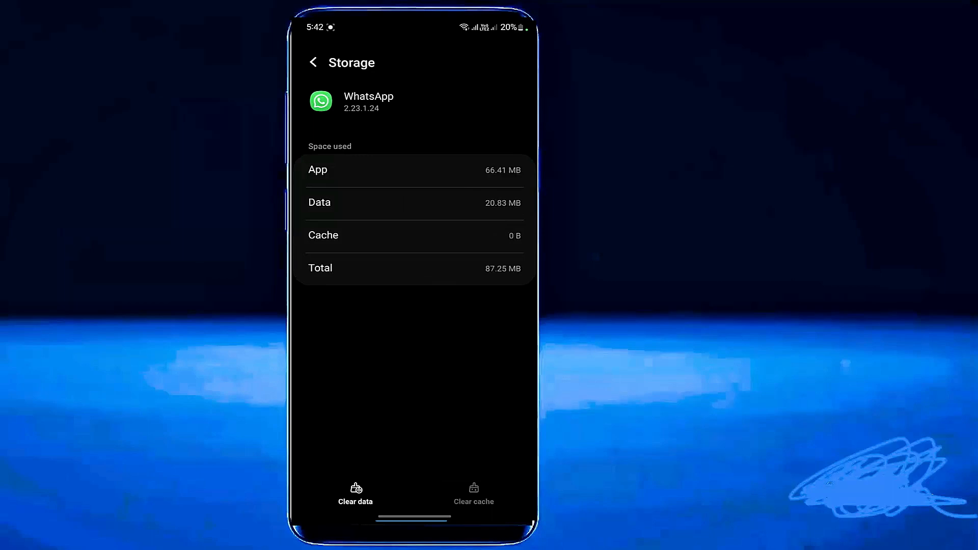
left_click(355, 493)
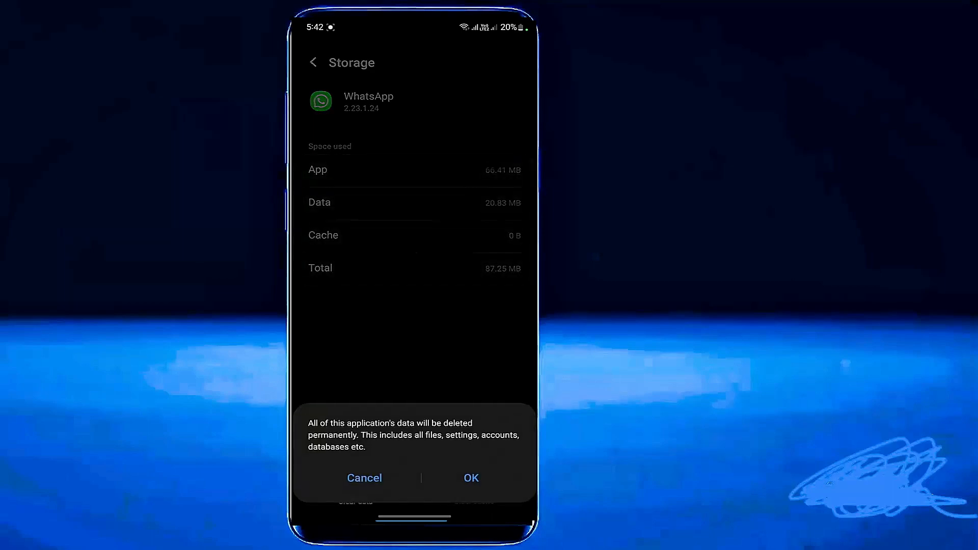
left_click(365, 478)
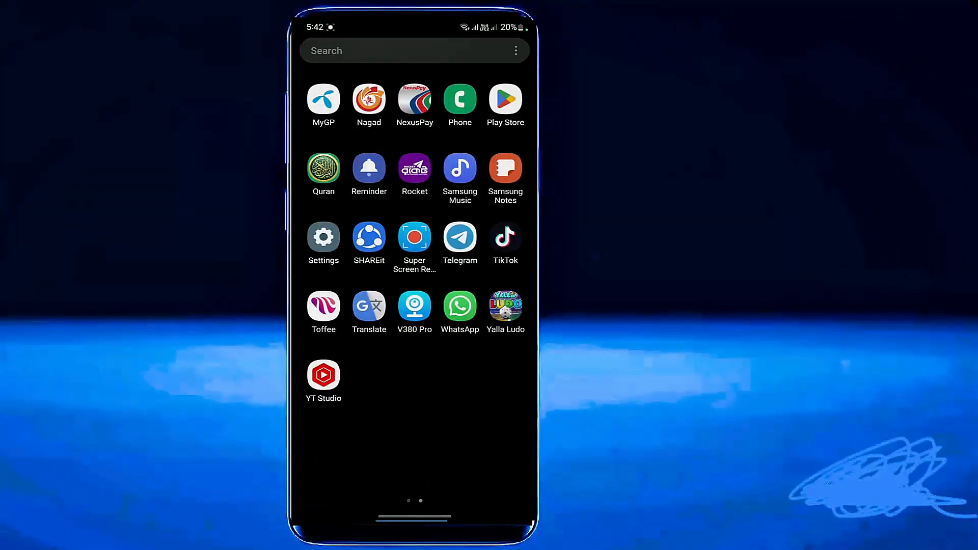
Launch the reset WhatsApp, continue in English and answer its contacts permission request.
left_click(459, 305)
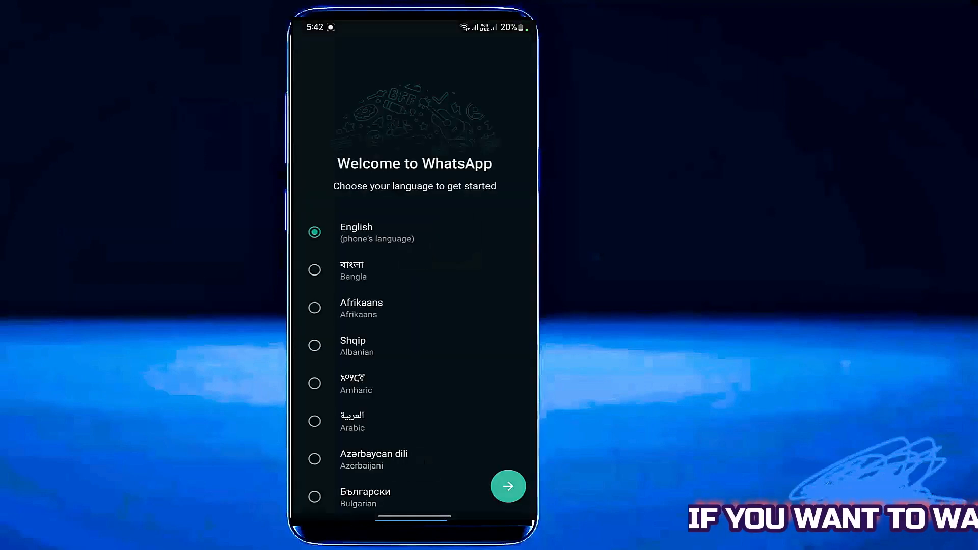
left_click(507, 486)
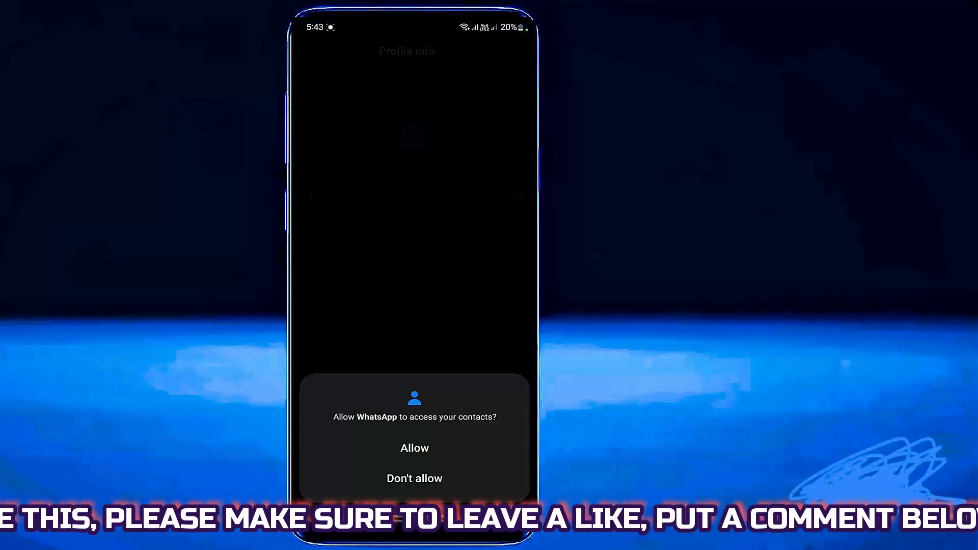
left_click(414, 448)
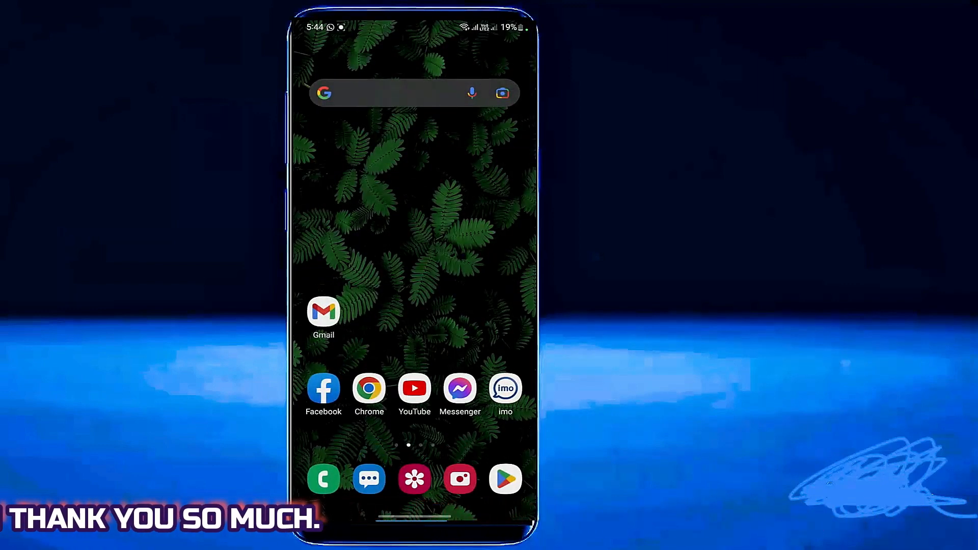
In Play Store, search 'wh' and pick the 'whatsapp app' suggestion to list results.
left_click(504, 479)
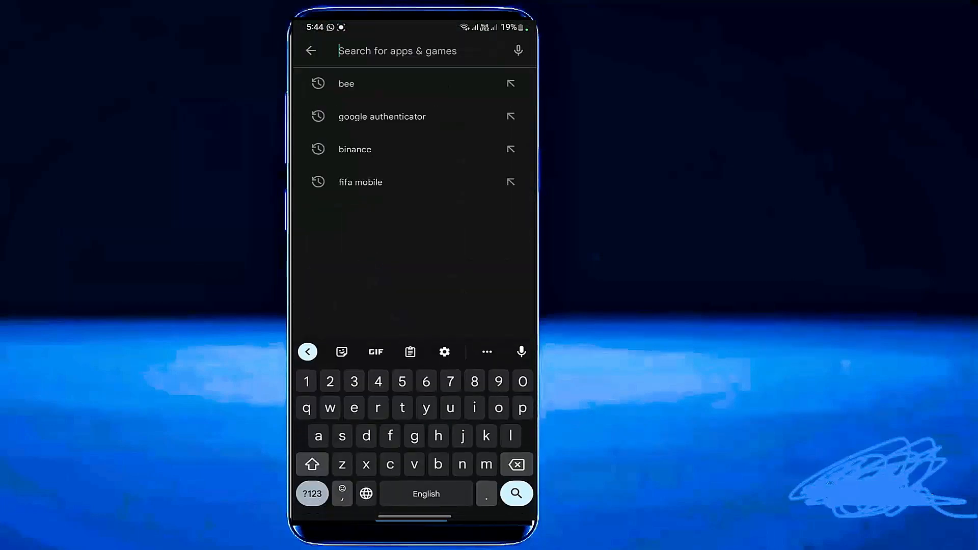
type("wh")
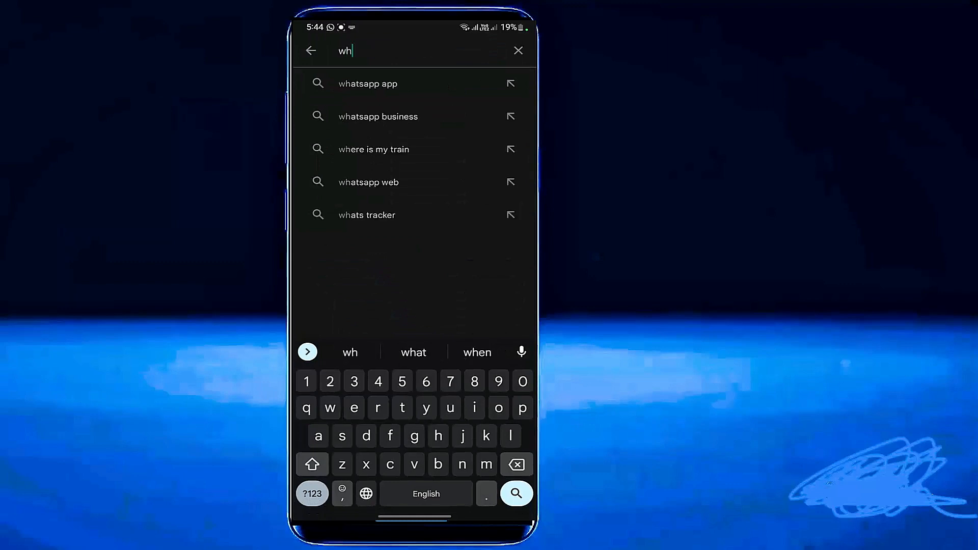
left_click(368, 83)
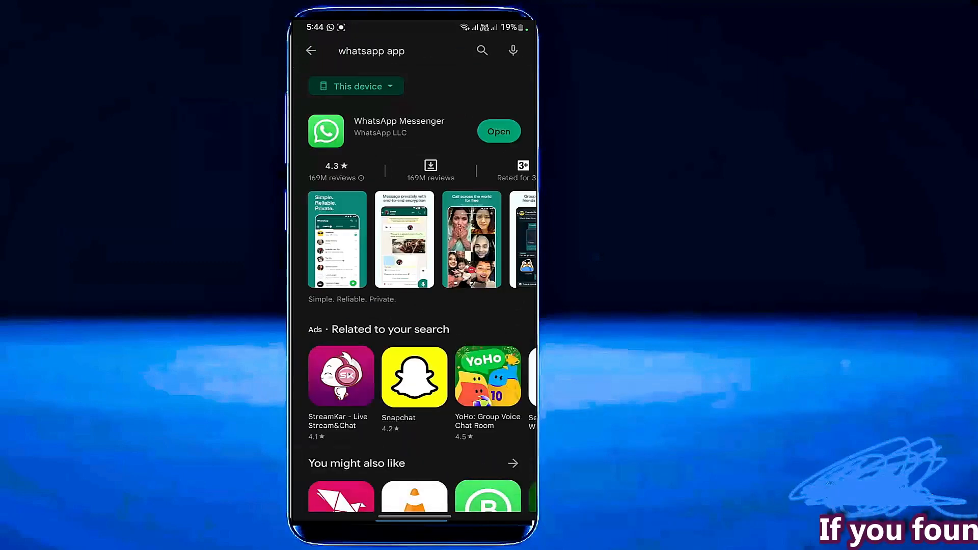
Update WhatsApp Messenger from its store page and reopen it to restore chats.
left_click(398, 126)
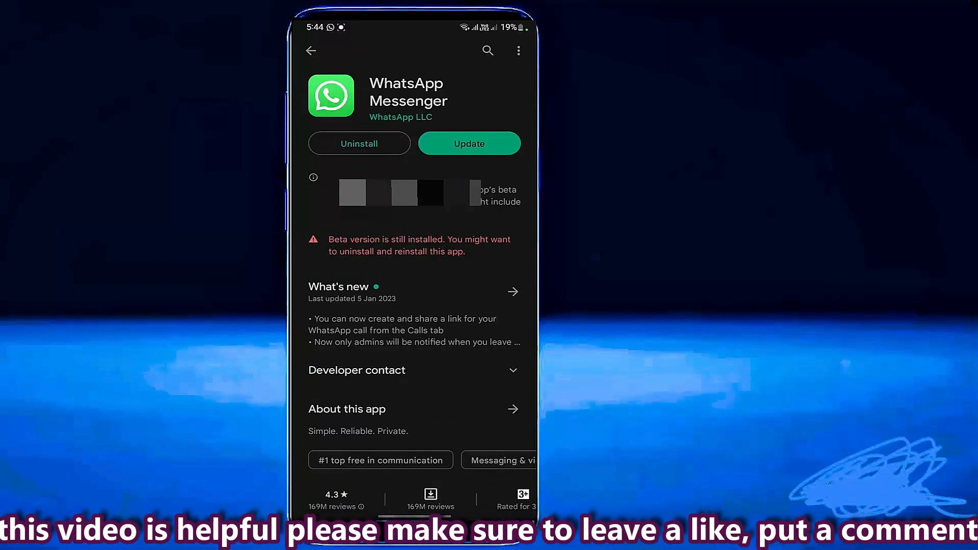
left_click(468, 142)
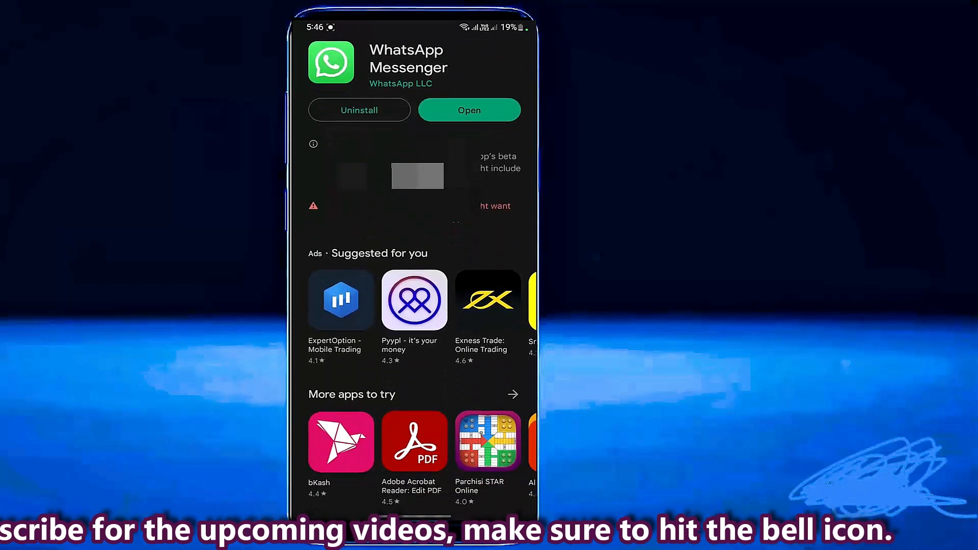
left_click(468, 110)
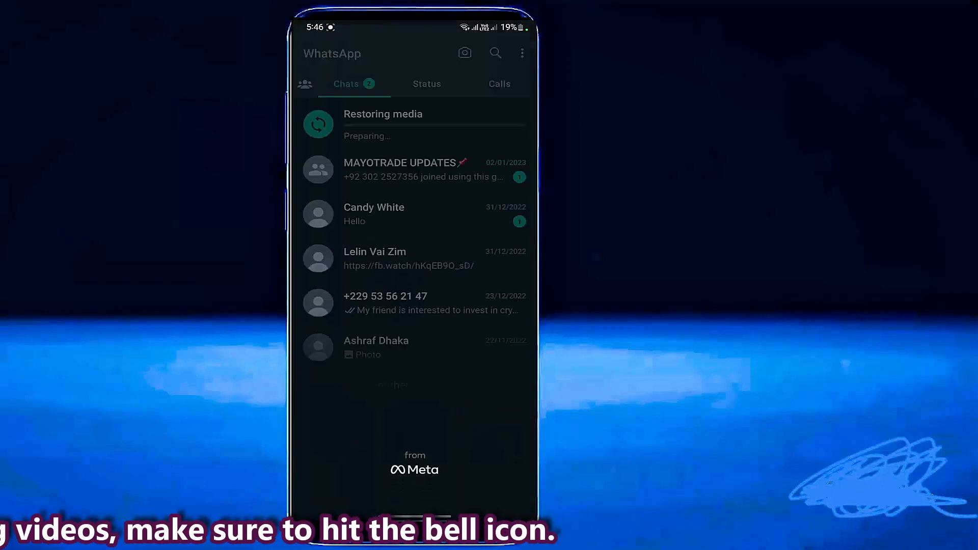